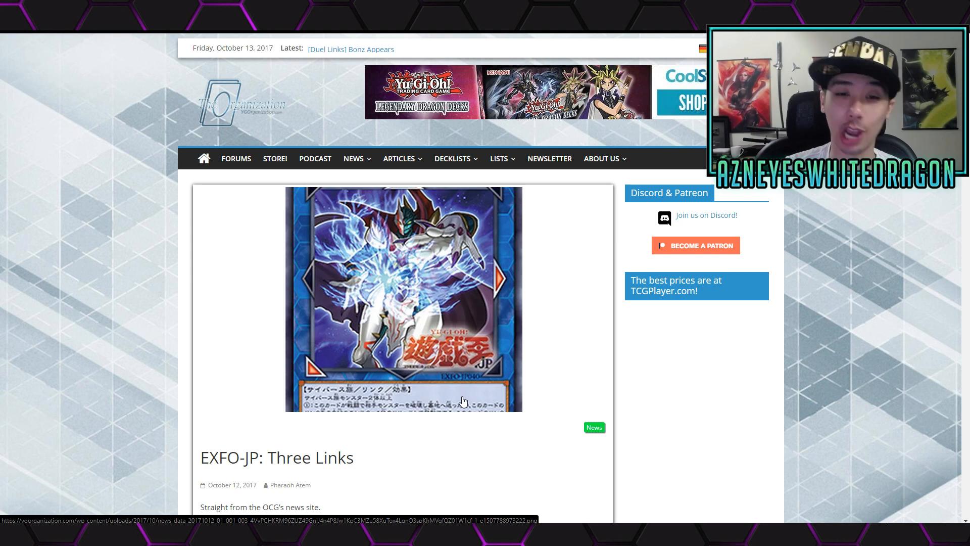
scroll(down, 3)
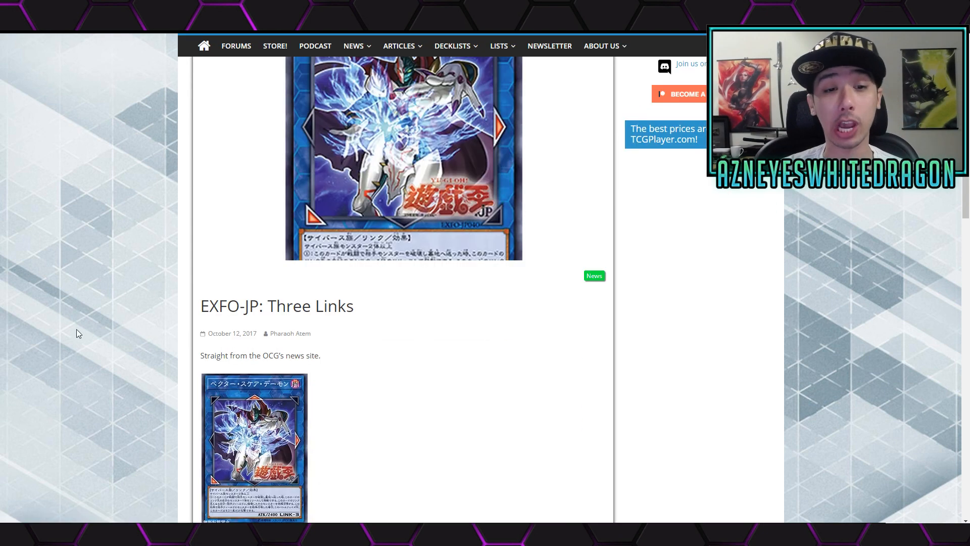
scroll(down, 3)
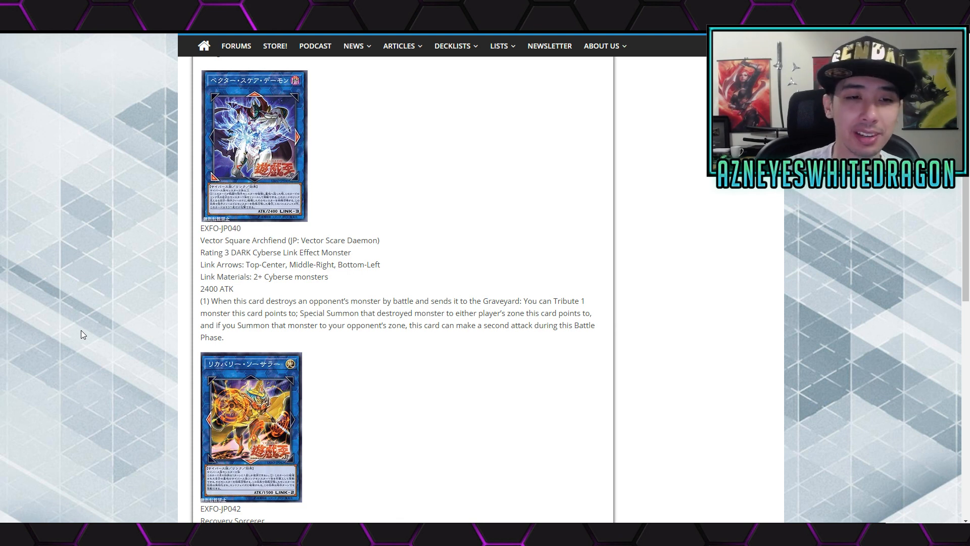
mouse_move(392, 240)
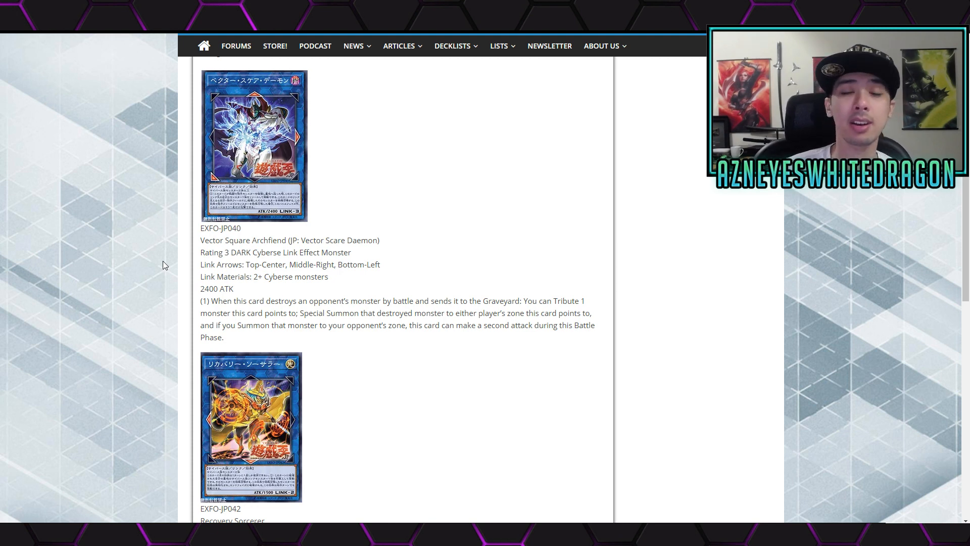
mouse_move(380, 259)
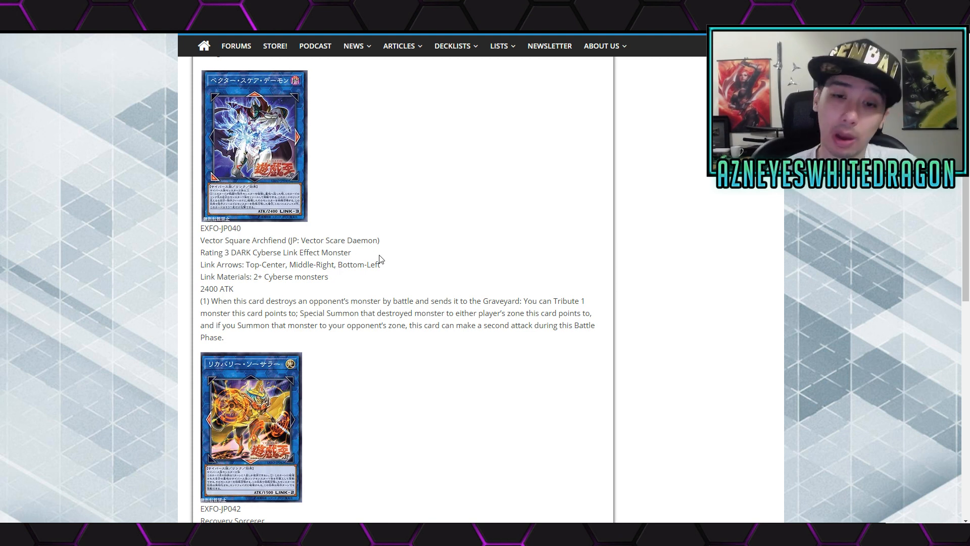
scroll(down, 3)
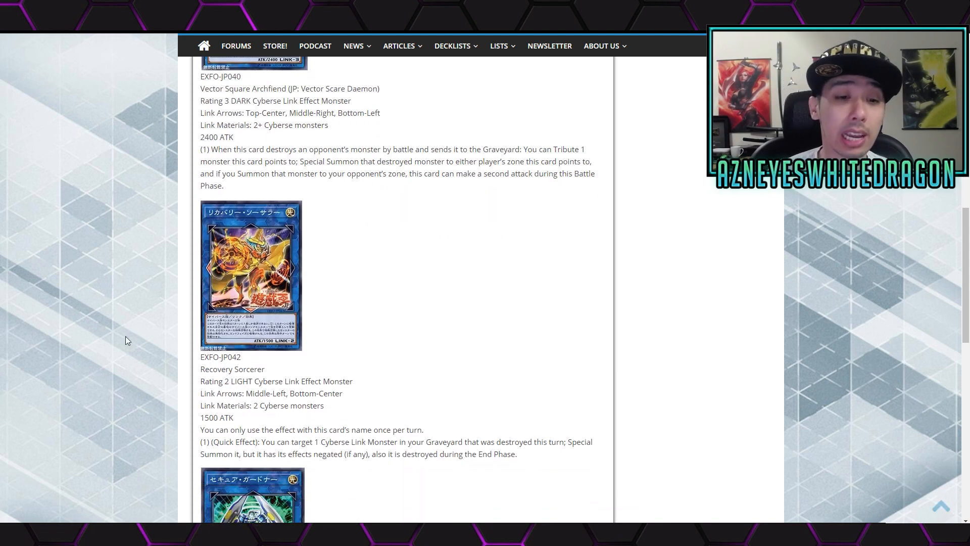
scroll(down, 3)
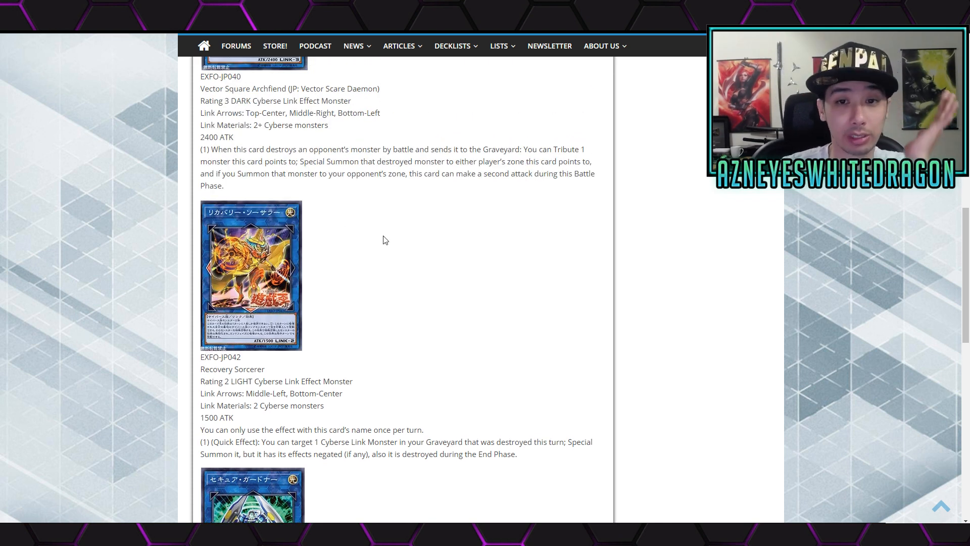
mouse_move(458, 309)
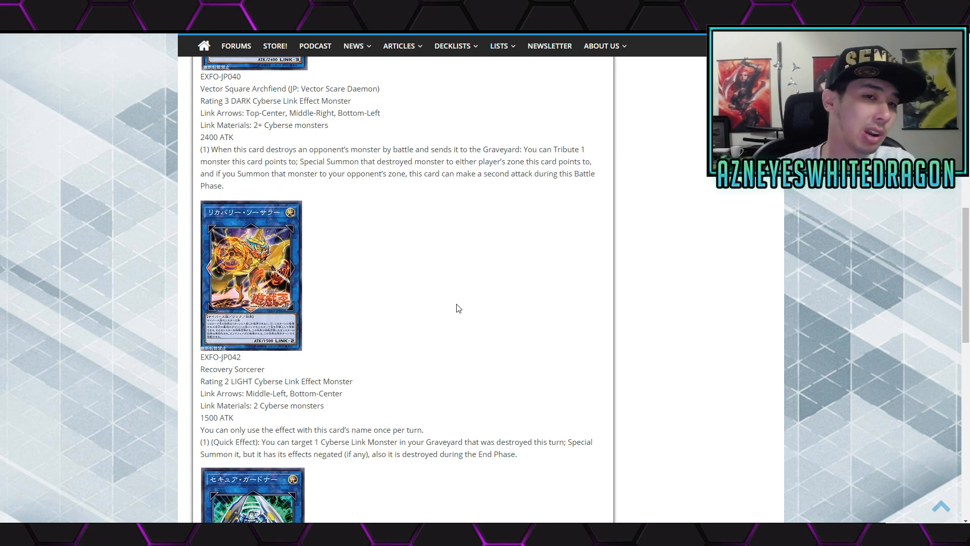
scroll(down, 3)
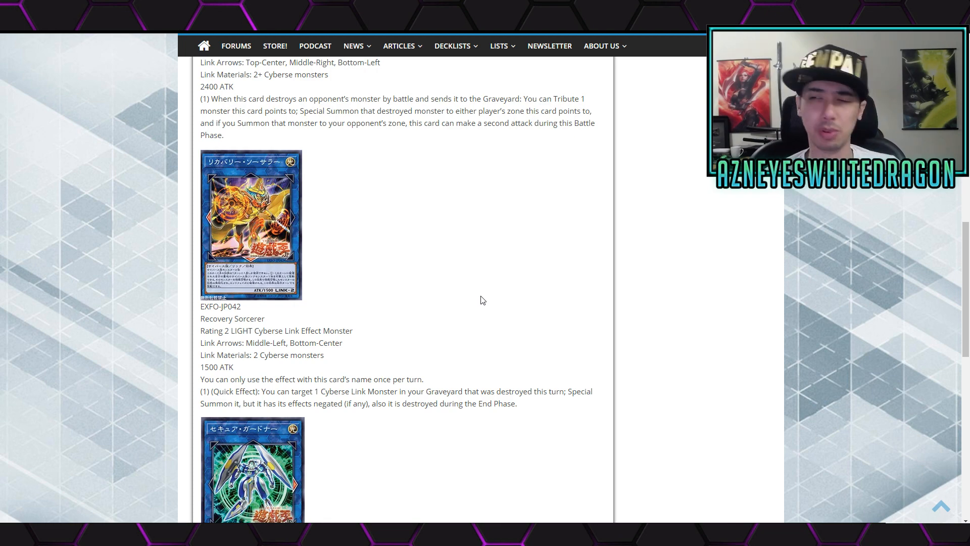
scroll(down, 3)
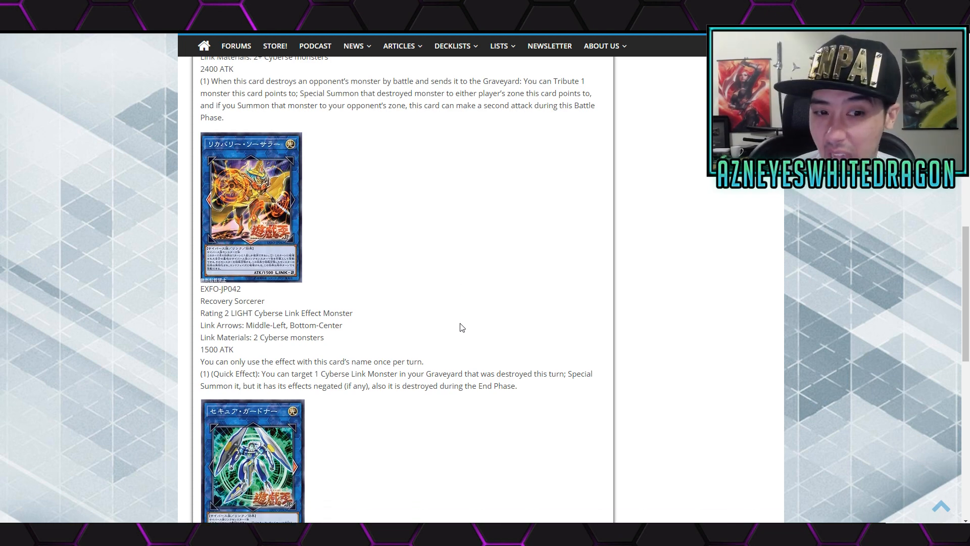
scroll(down, 3)
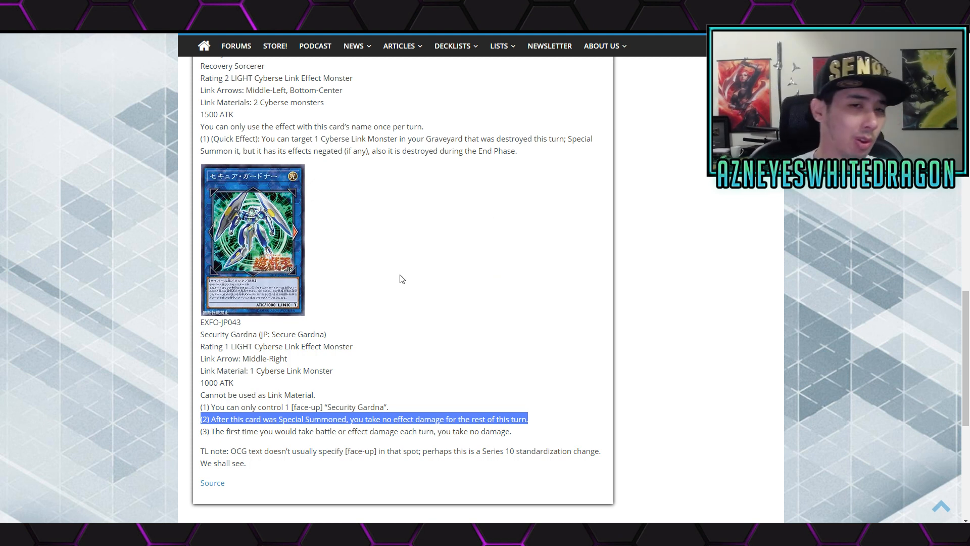
mouse_move(419, 364)
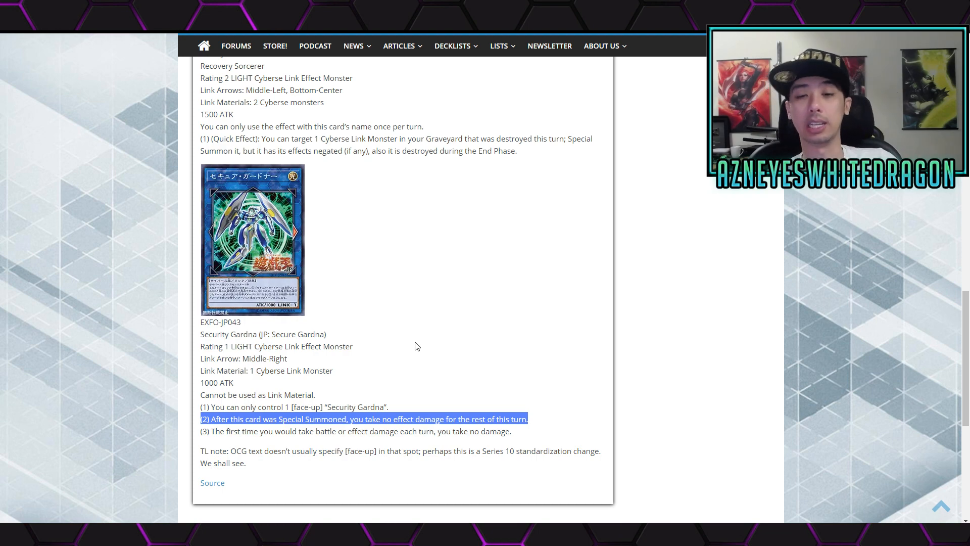
mouse_move(397, 349)
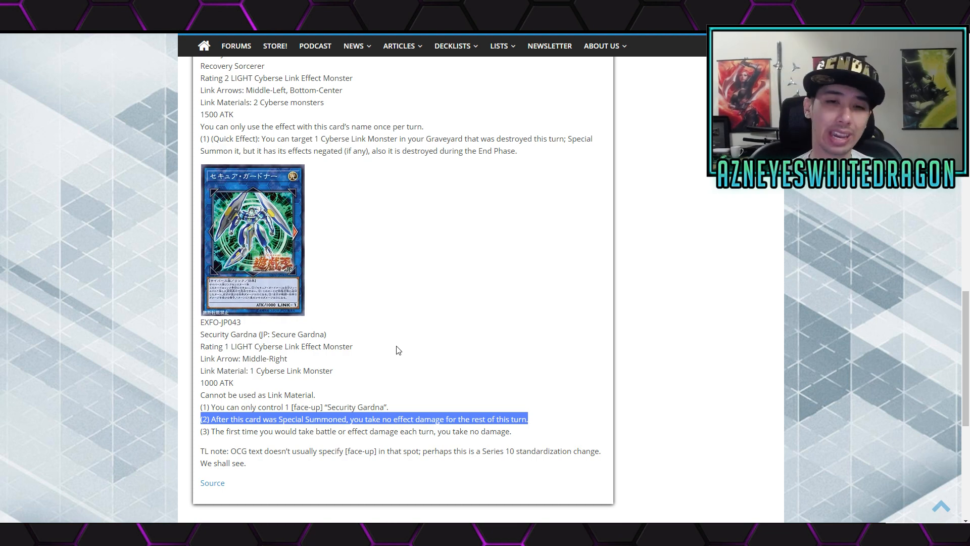
scroll(up, 3)
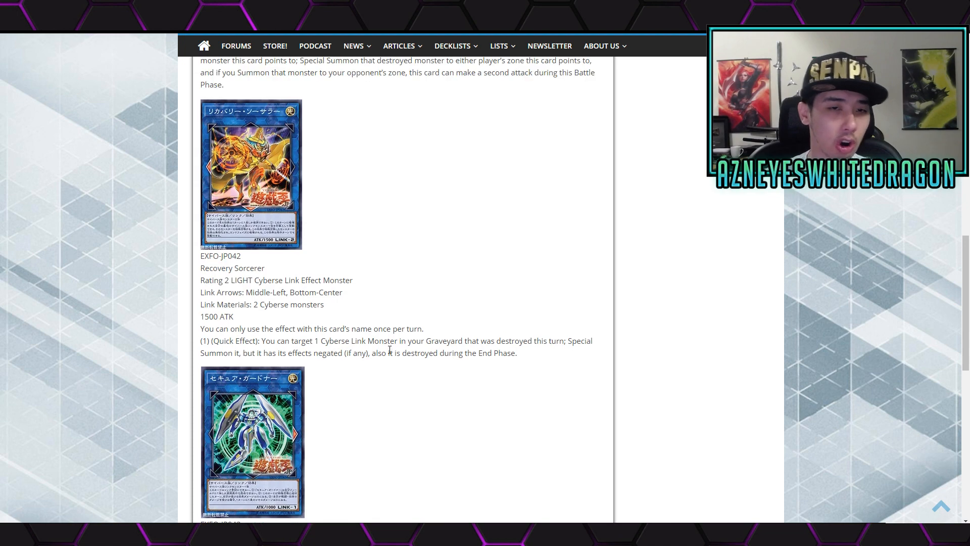
scroll(up, 3)
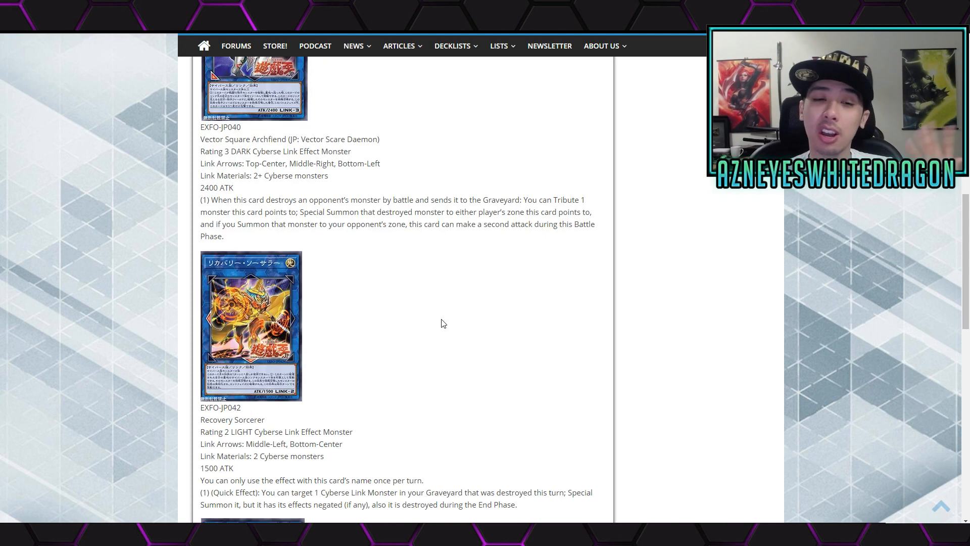
scroll(down, 3)
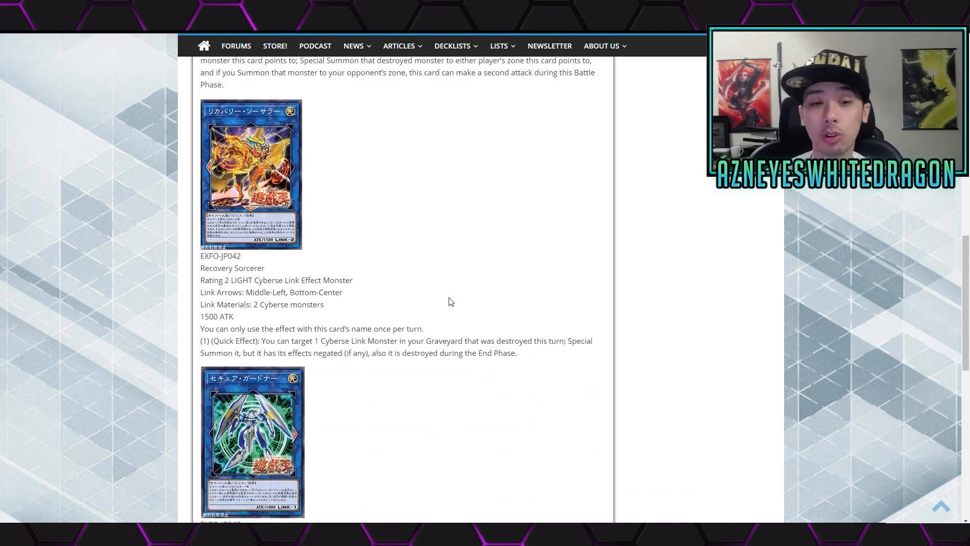
scroll(down, 3)
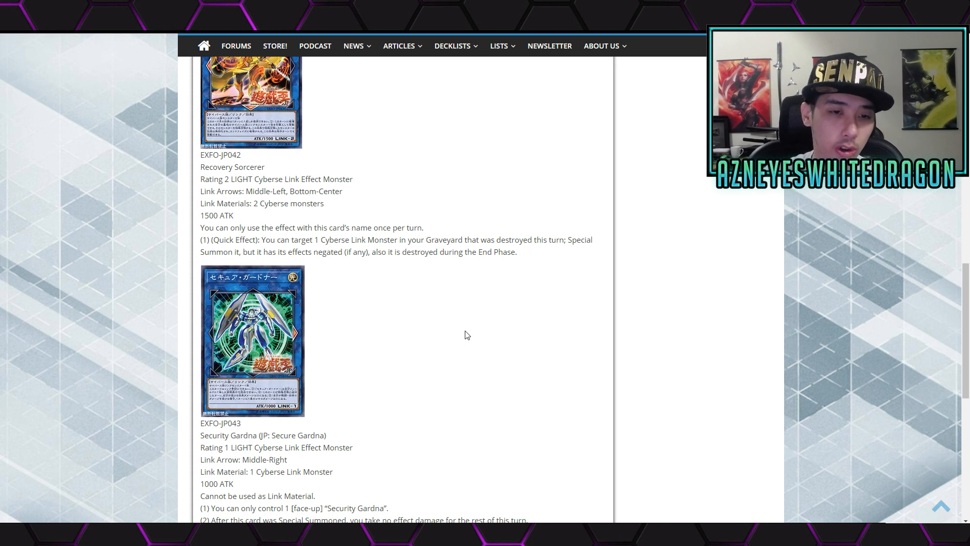